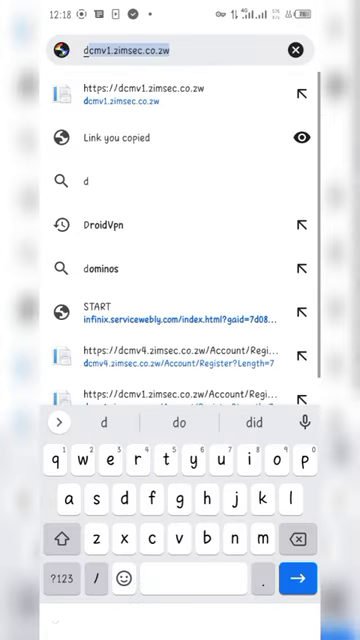
Enter the address dcmv4.zimsec.co.zw in Chrome's address bar.
{"action": "type", "text": "dcc"}
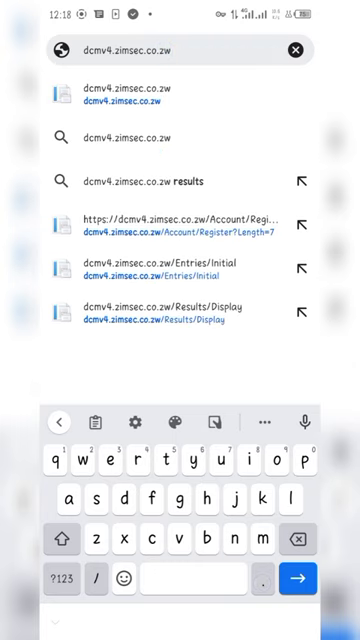
Load the ZIMSEC candidate account registration page from the suggestions.
{"action": "left_click", "coordinate": [180, 88]}
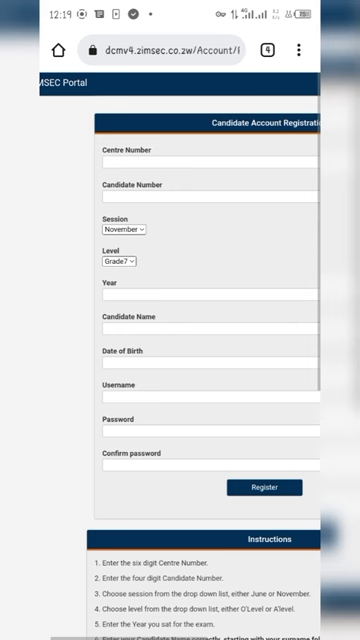
{"action": "left_click", "coordinate": [206, 164]}
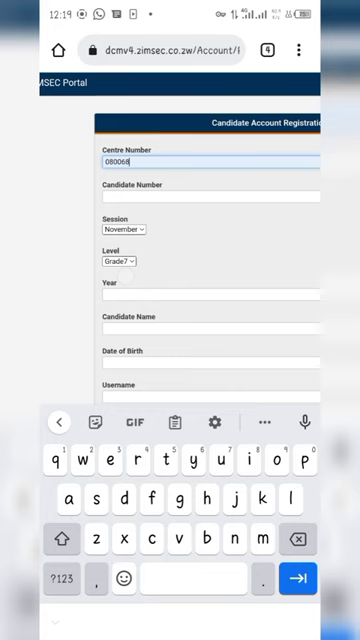
{"action": "left_click", "coordinate": [180, 196]}
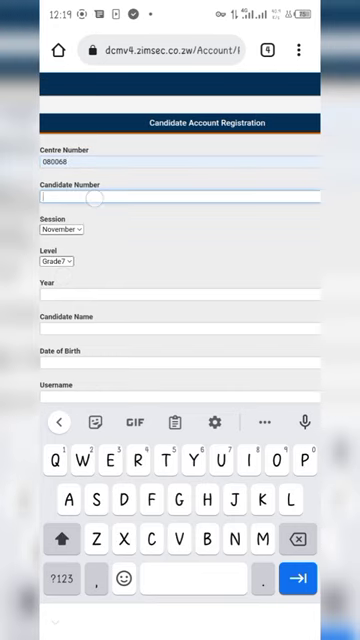
{"action": "left_click", "coordinate": [180, 198]}
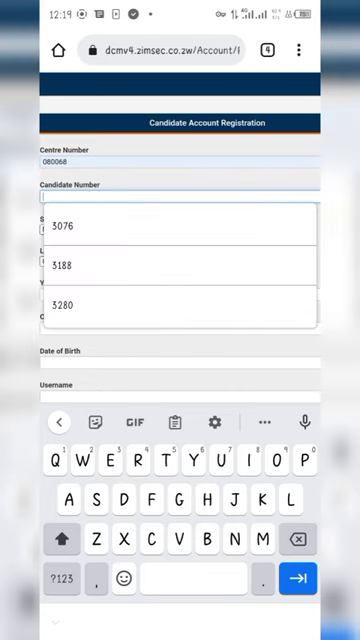
{"action": "left_click", "coordinate": [64, 304]}
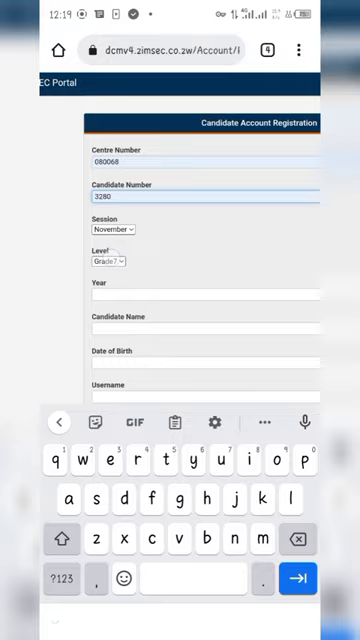
{"action": "left_click", "coordinate": [104, 260]}
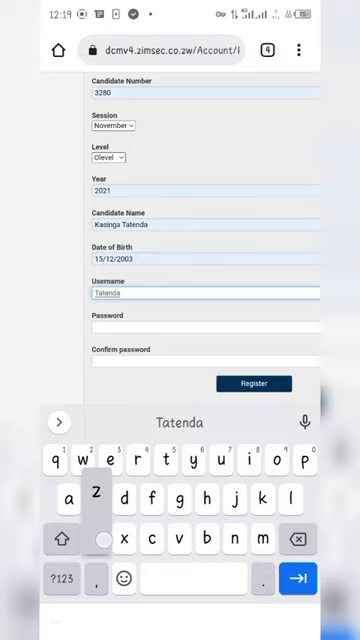
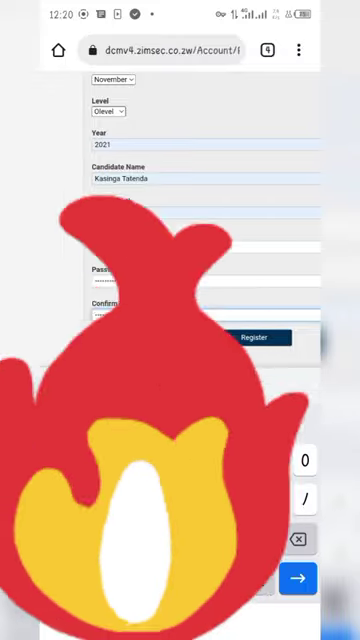
{"action": "scroll", "scroll_direction": "up", "scroll_amount": 3}
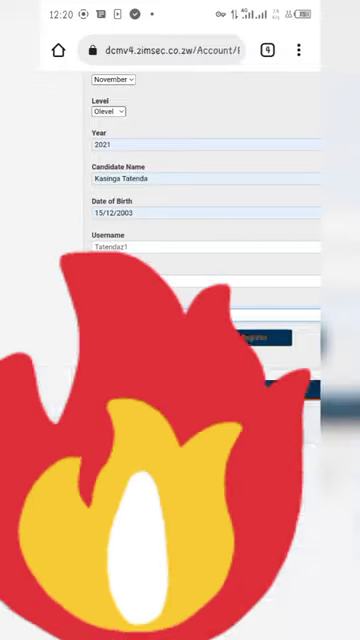